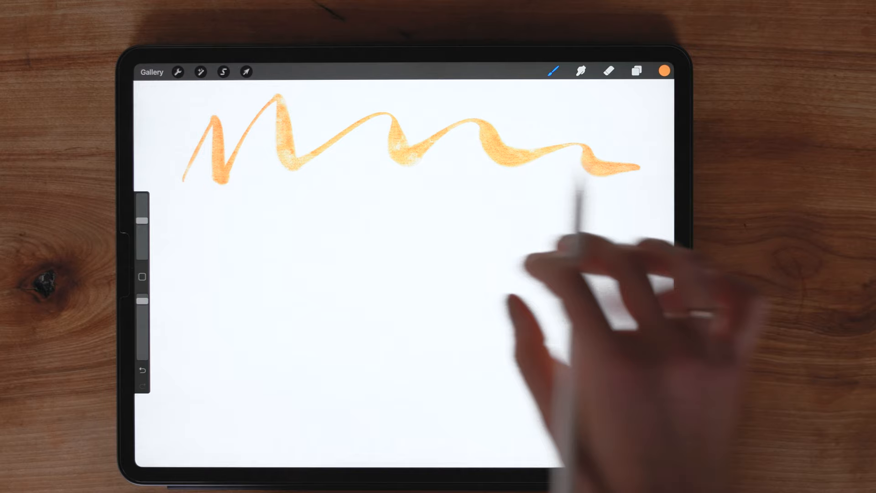
Step: Paint loose orange wavy strokes and dense scribbles beside the green leaf shapes
{"action": "left_click", "coordinate": [553, 70]}
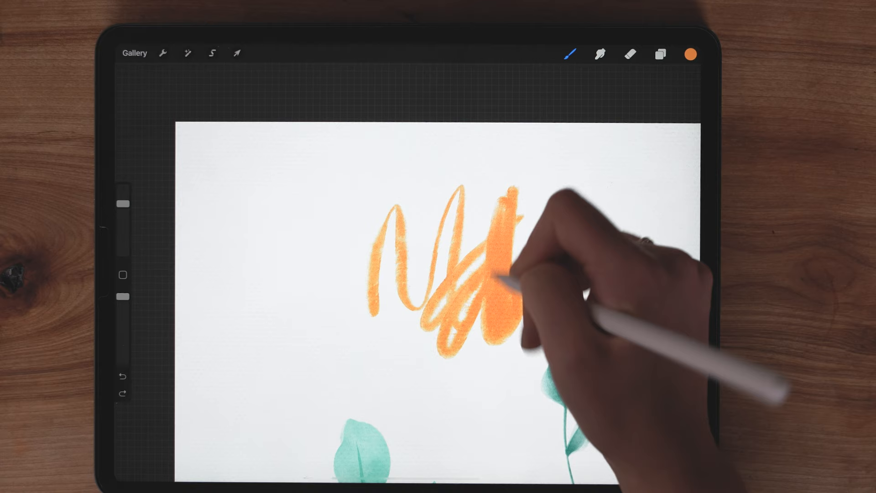
Step: Test brushes with two orange-to-yellow washes and two rows of yellow zigzag strokes
{"action": "left_click", "coordinate": [569, 53]}
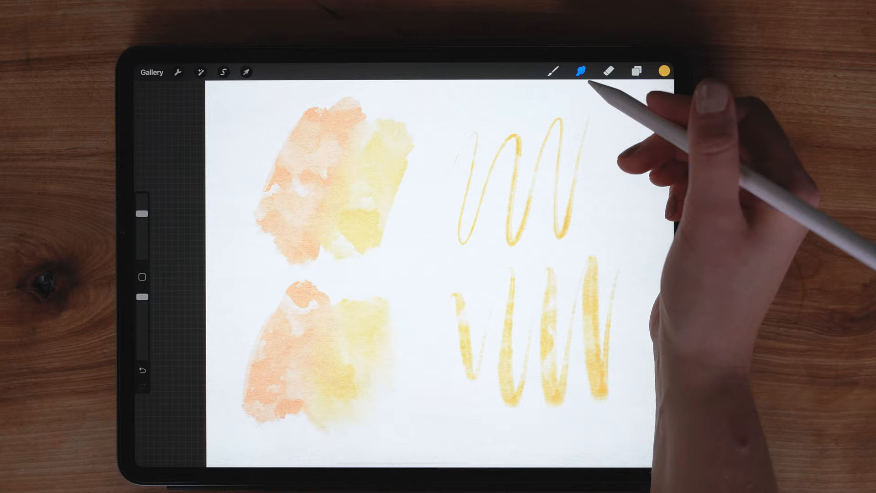
Step: Undo the unwanted stroke and paint a large soft orange-to-yellow blended wash
{"action": "left_click", "coordinate": [553, 72]}
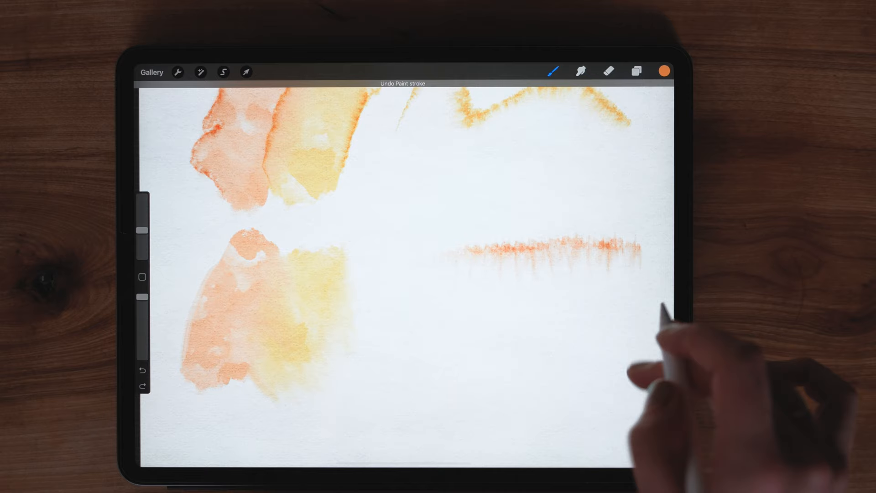
{"action": "left_click", "coordinate": [553, 71]}
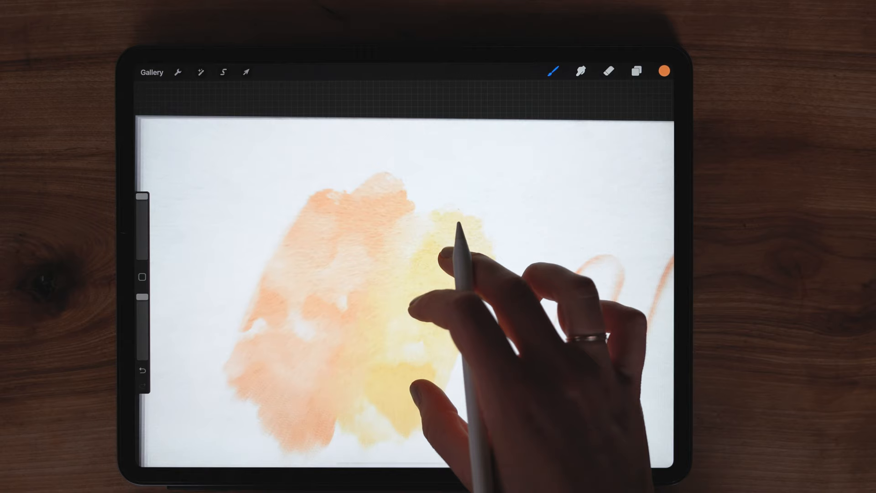
Step: Paint a bold orange diagonal stroke and switch to the Moss Salt Texture Adder brush
{"action": "left_click", "coordinate": [553, 71]}
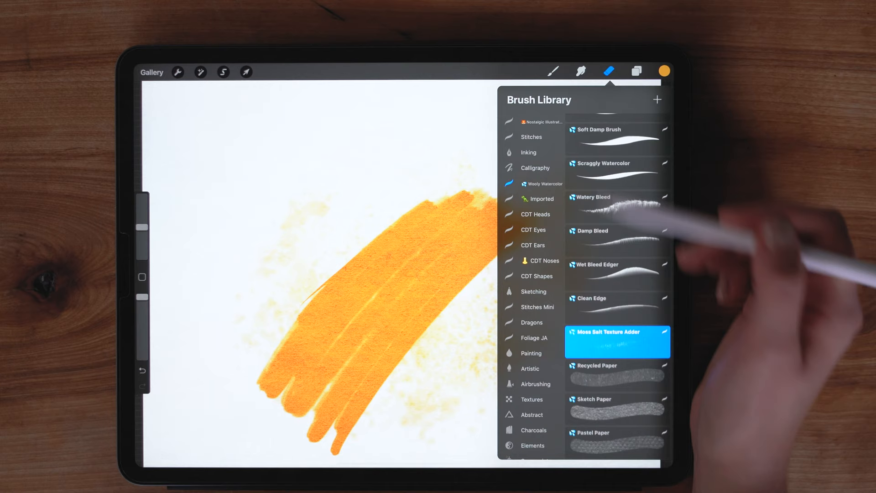
Step: Select the Recycled Paper brush and show the layer stack of the blank bird canvas
{"action": "left_click", "coordinate": [609, 71]}
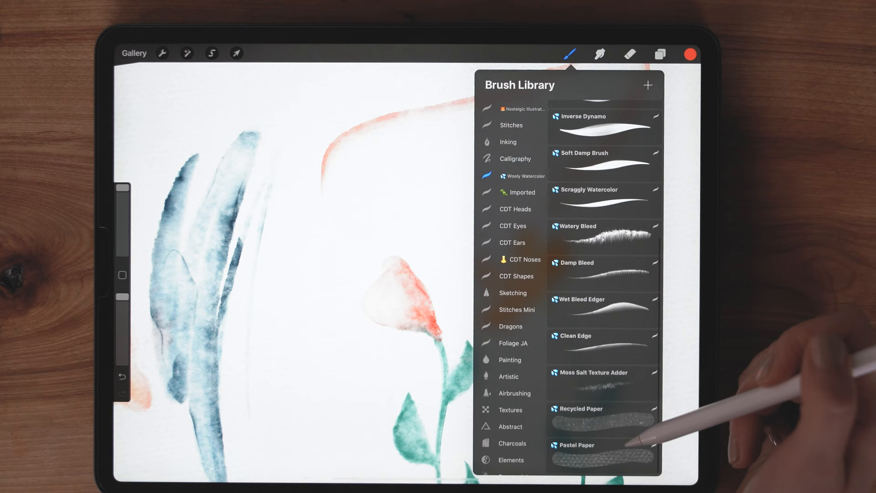
{"action": "left_click", "coordinate": [603, 419]}
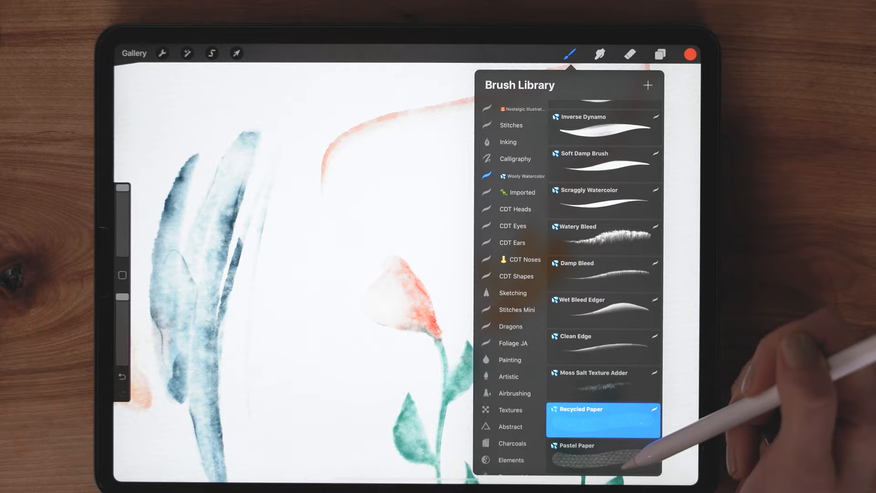
{"action": "left_click", "coordinate": [660, 53]}
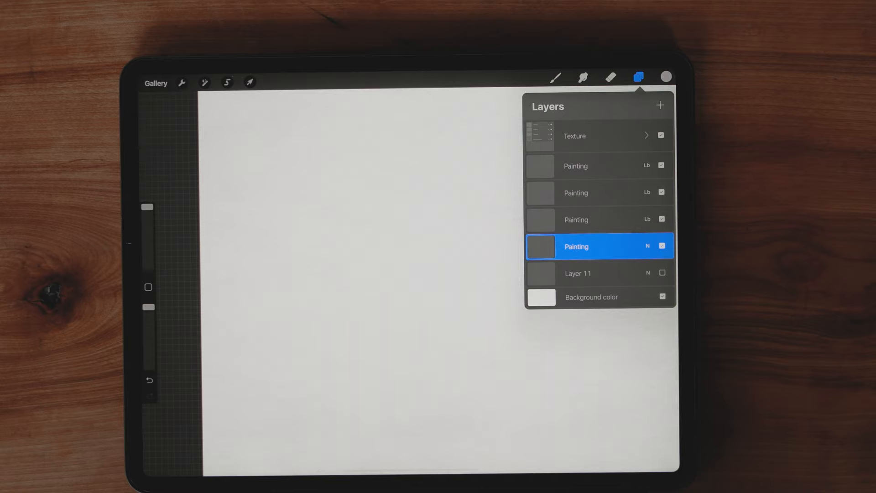
Step: Show Layer 11's bird sketch and start blue strokes along its crest and wing
{"action": "left_click", "coordinate": [662, 273]}
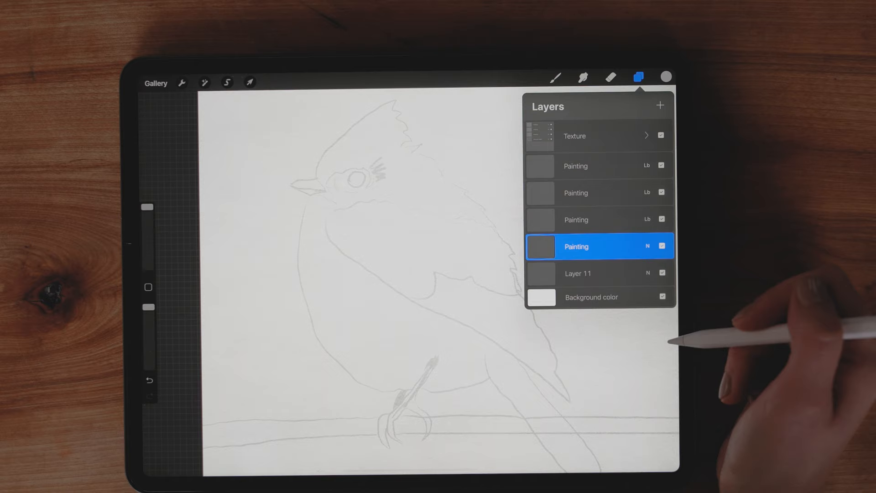
{"action": "left_click", "coordinate": [554, 76]}
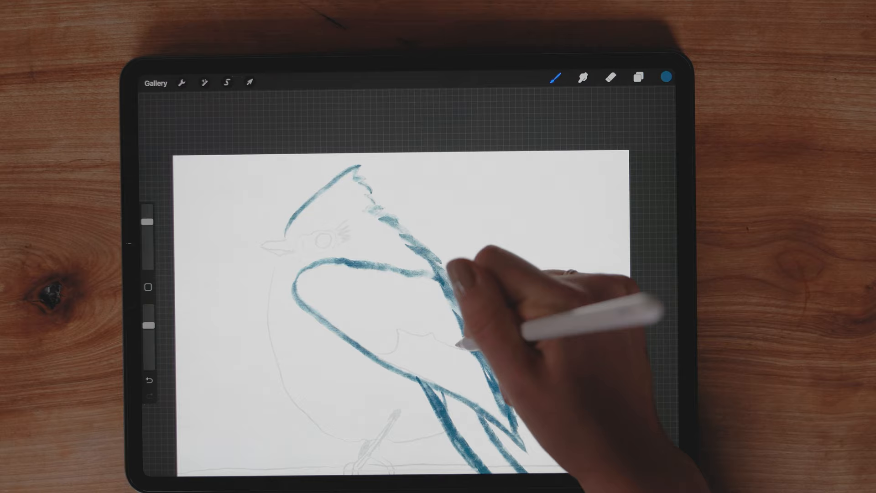
Step: Extend the blue watercolor outline along the bird's crest and wing
{"action": "left_click", "coordinate": [638, 77]}
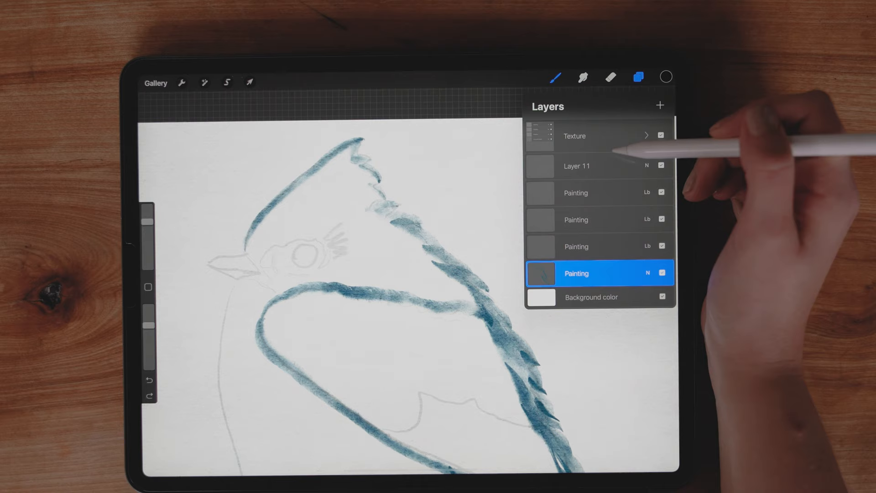
Step: On another Painting layer, paint a black round eye and grey grainy beak
{"action": "left_click", "coordinate": [598, 192]}
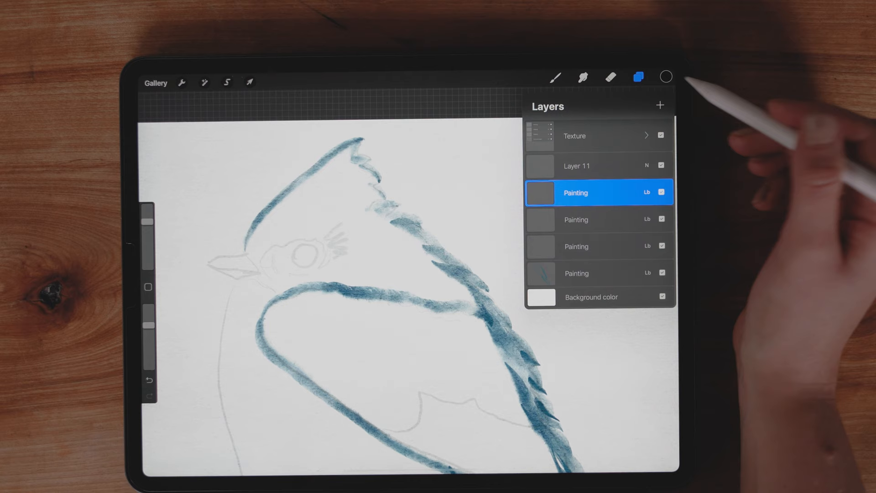
{"action": "left_click", "coordinate": [554, 77]}
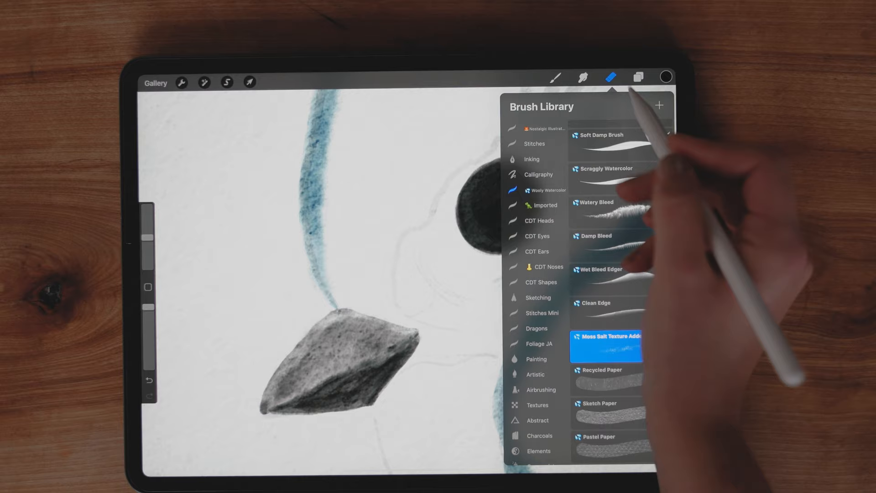
{"action": "left_click", "coordinate": [226, 82]}
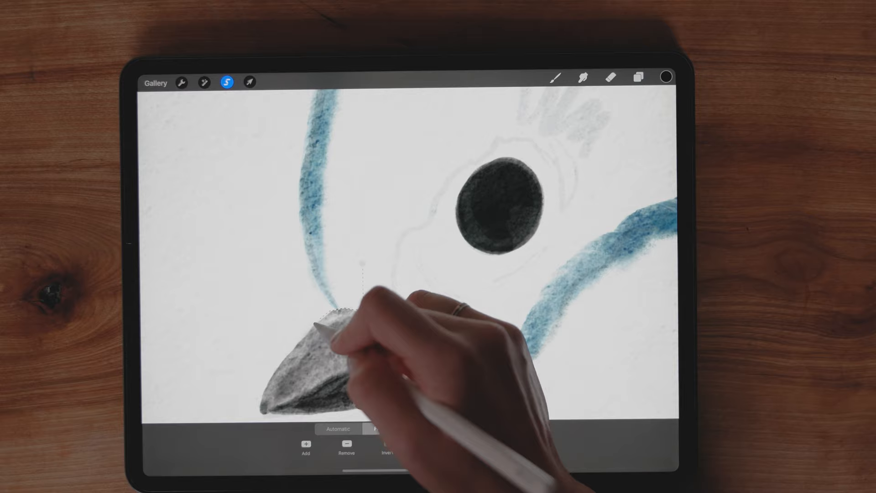
Step: Freehand-select the grey beak and move it up beside the eye
{"action": "left_click", "coordinate": [384, 428]}
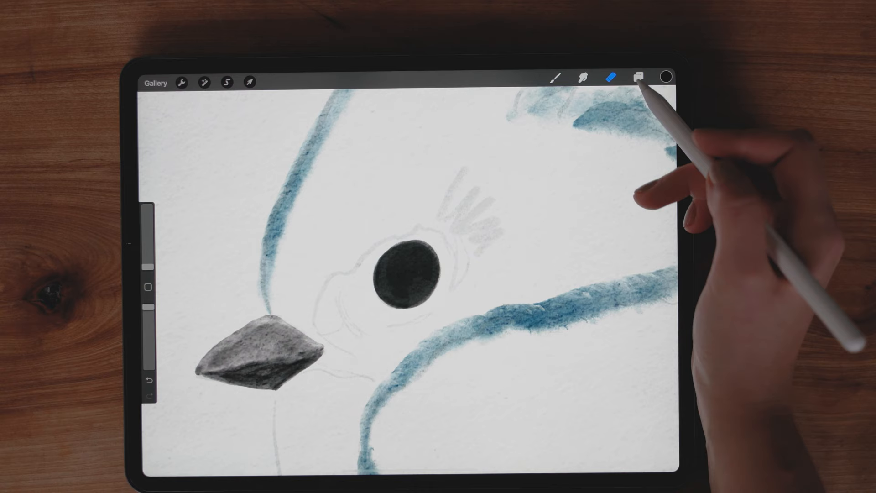
Step: Add a new layer and dab white highlight glints into the black eye
{"action": "left_click", "coordinate": [638, 76]}
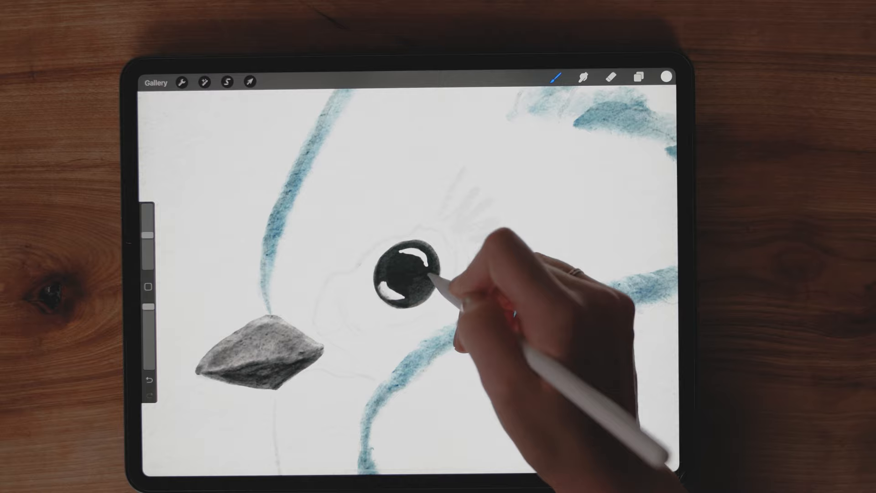
{"action": "left_click", "coordinate": [639, 77]}
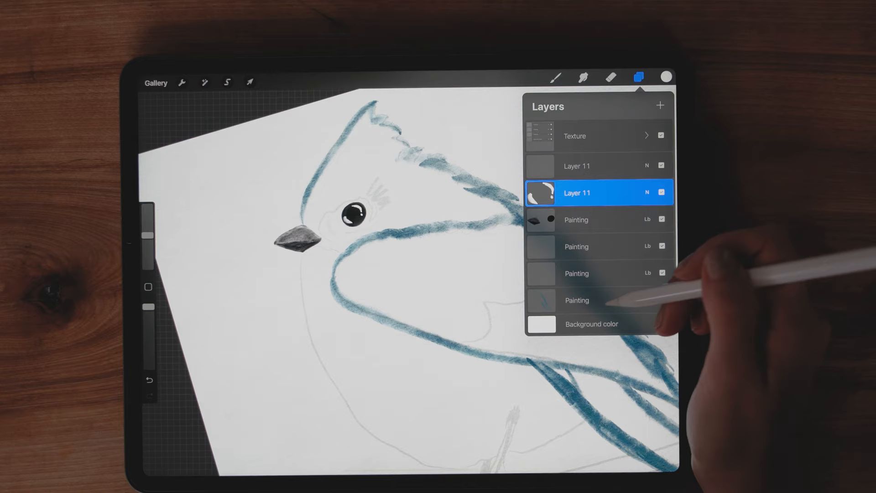
Step: Select the bottom Painting layer and lay an orange watercolor wash over the head and body
{"action": "left_click", "coordinate": [554, 77]}
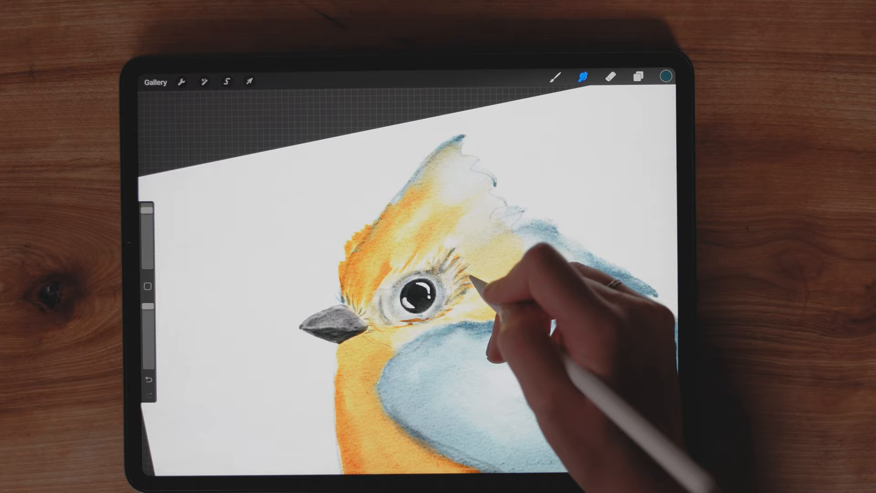
Step: Switch to the eye-and-beak layer and paint grey legs and curled claws below the orange belly
{"action": "left_click", "coordinate": [638, 77]}
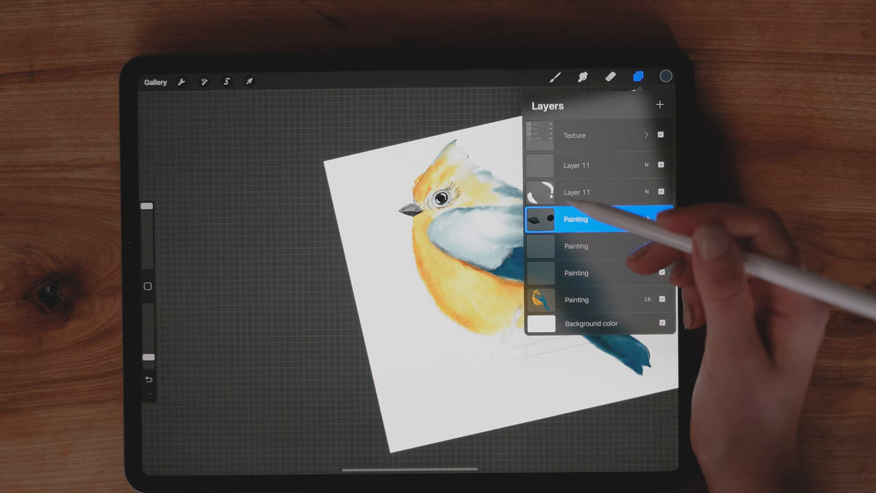
{"action": "left_click", "coordinate": [554, 77]}
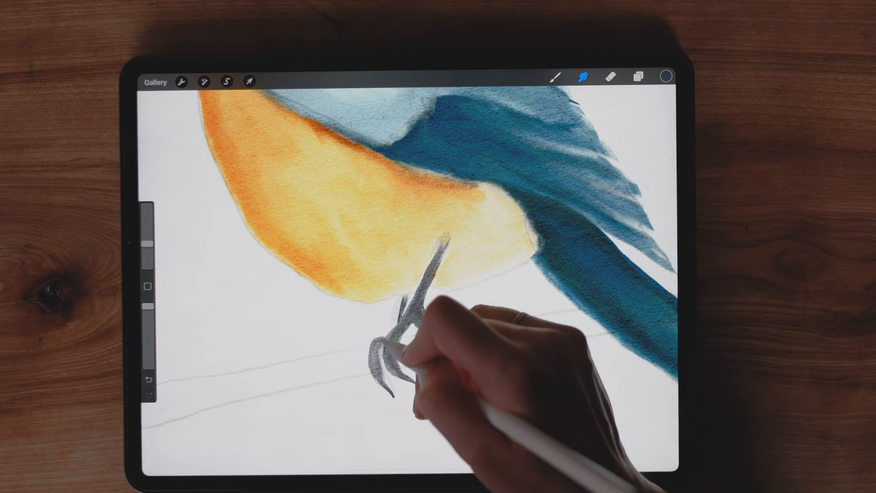
{"action": "left_click", "coordinate": [638, 77]}
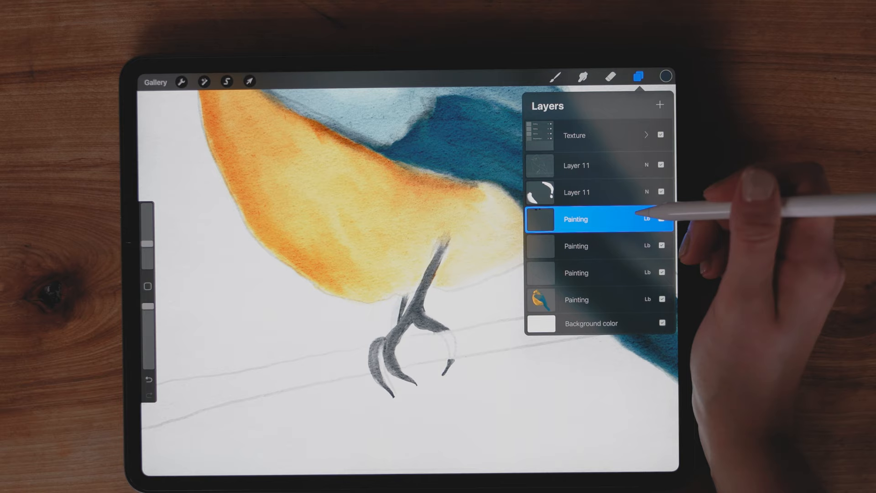
Step: Paint the dark eye, grey beak and soft orange head detail on a selected layer
{"action": "left_click", "coordinate": [554, 77]}
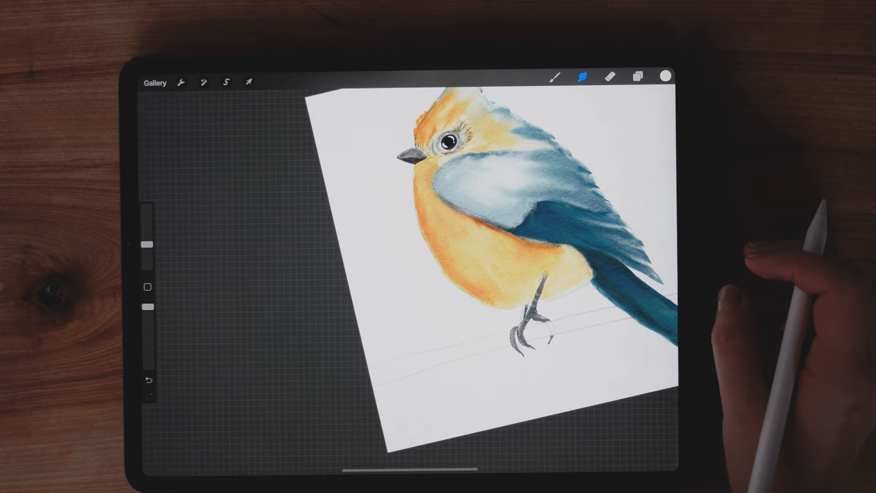
{"action": "left_click", "coordinate": [638, 77]}
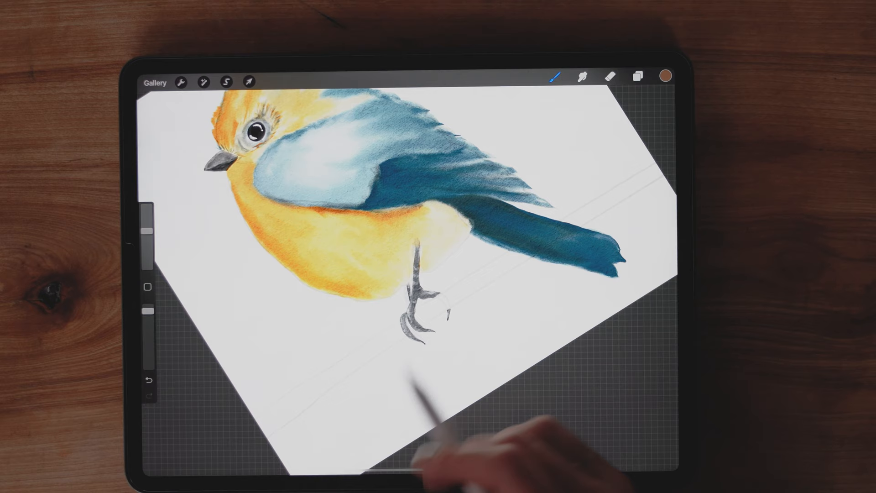
Step: Paint the brown watercolor branch along the sketched perch under the bird's claws
{"action": "left_click", "coordinate": [638, 76]}
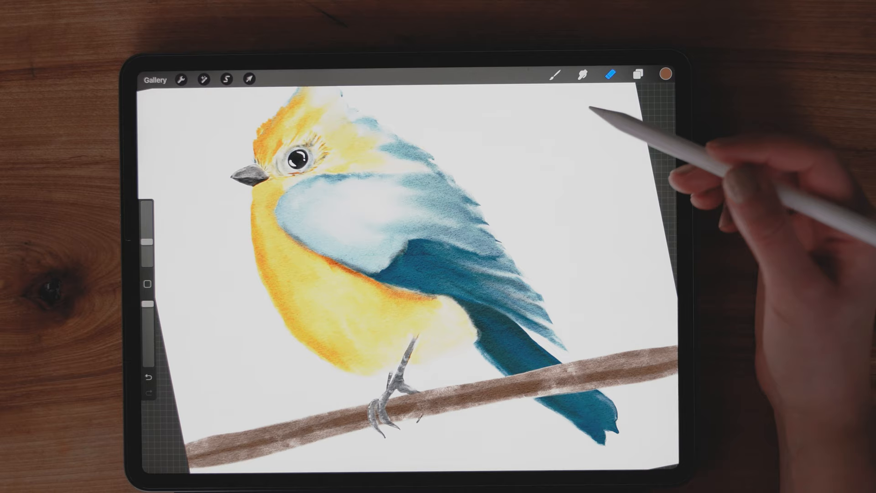
Step: Tidy stray marks and work fine orange detail strokes into the face at the beak base
{"action": "left_click", "coordinate": [638, 74]}
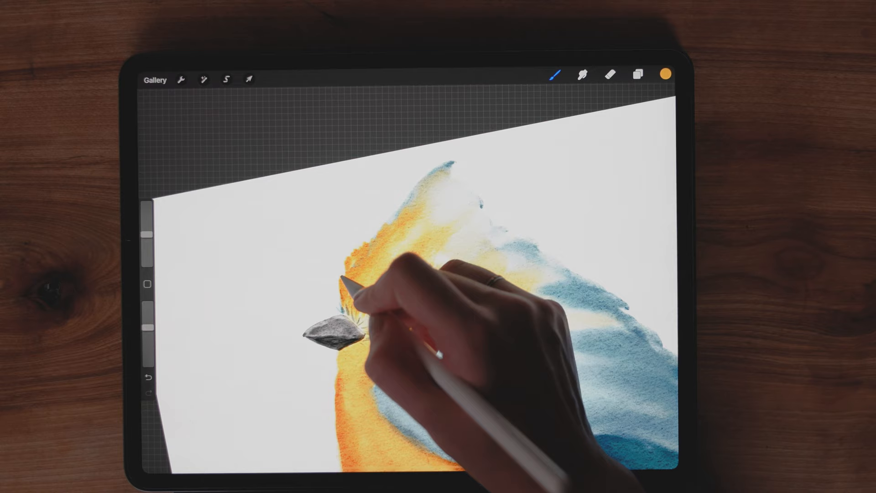
Step: Add delicate edge strokes around the body outline and review the whole perched bird
{"action": "left_click", "coordinate": [553, 74]}
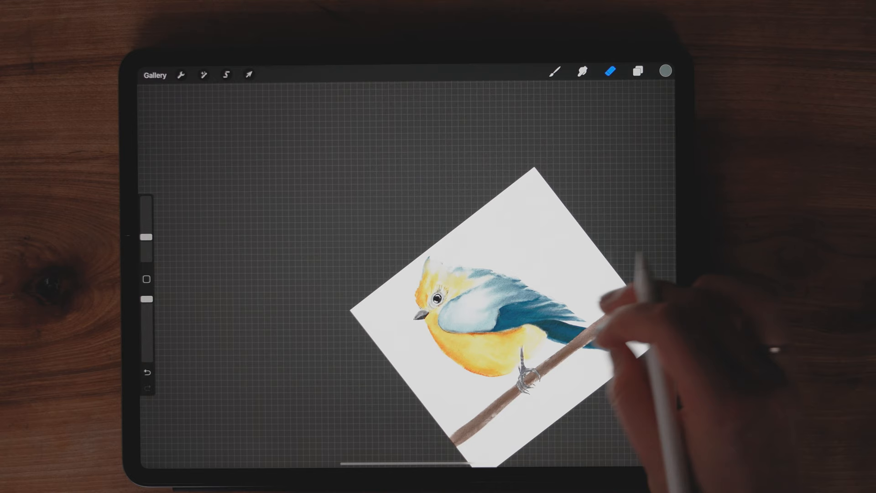
Step: Show the layer stack to hide sketch Layer 11 and reach the bottom Painting layer's options
{"action": "left_click", "coordinate": [636, 71]}
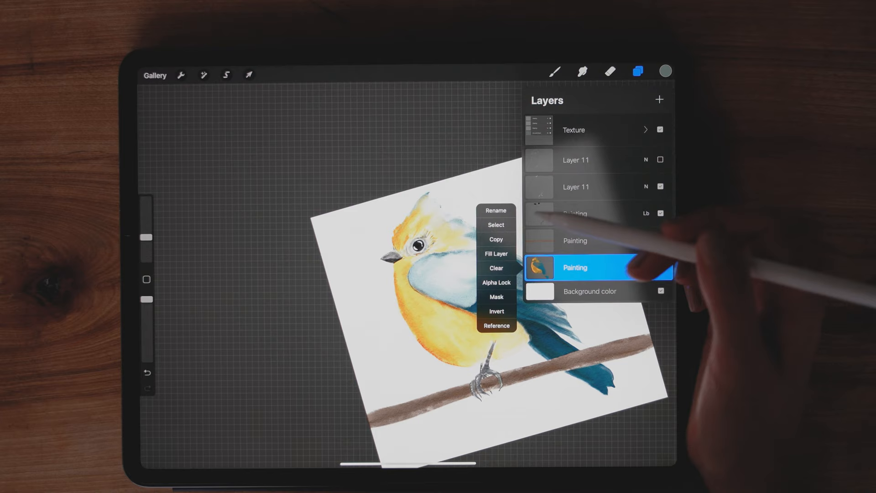